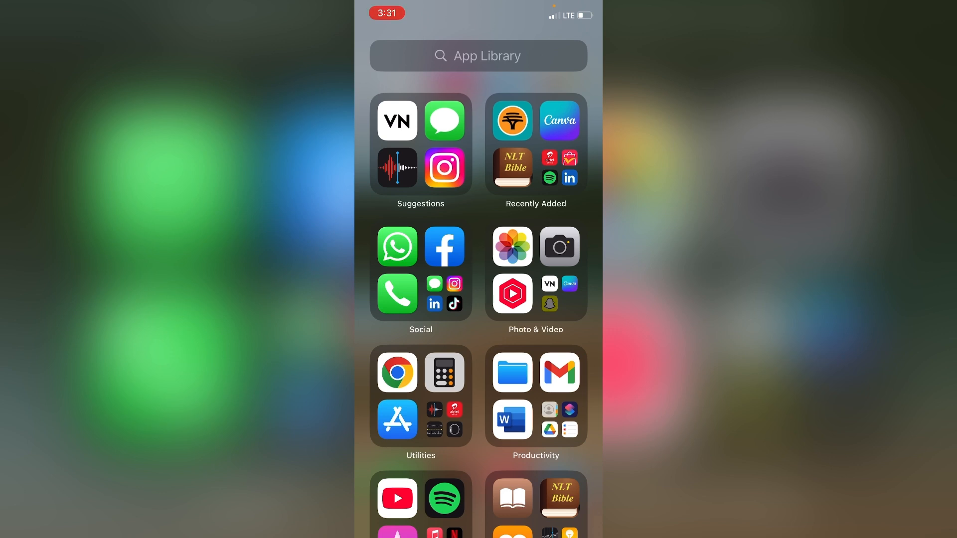
Launch the FNB banking app from the App Library and go to its home services grid.
click(511, 120)
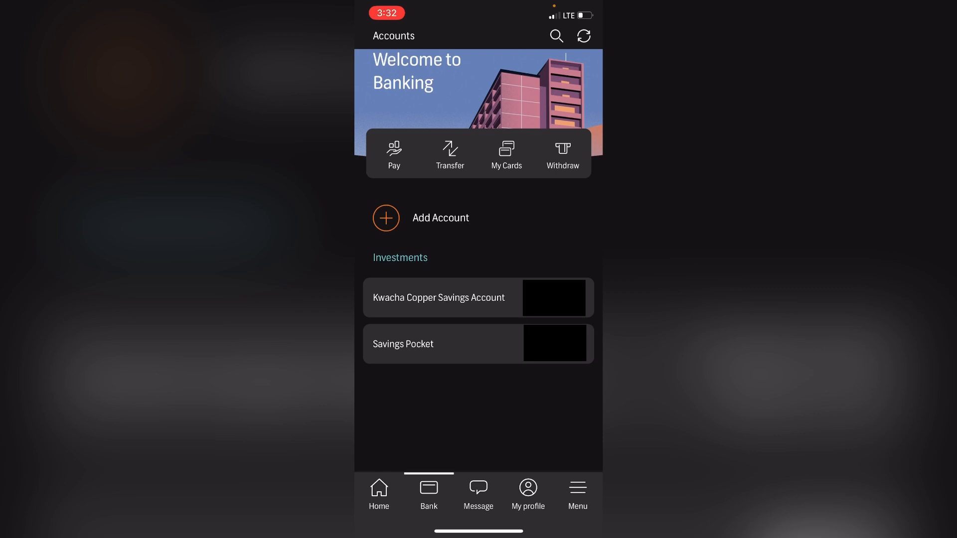
click(379, 494)
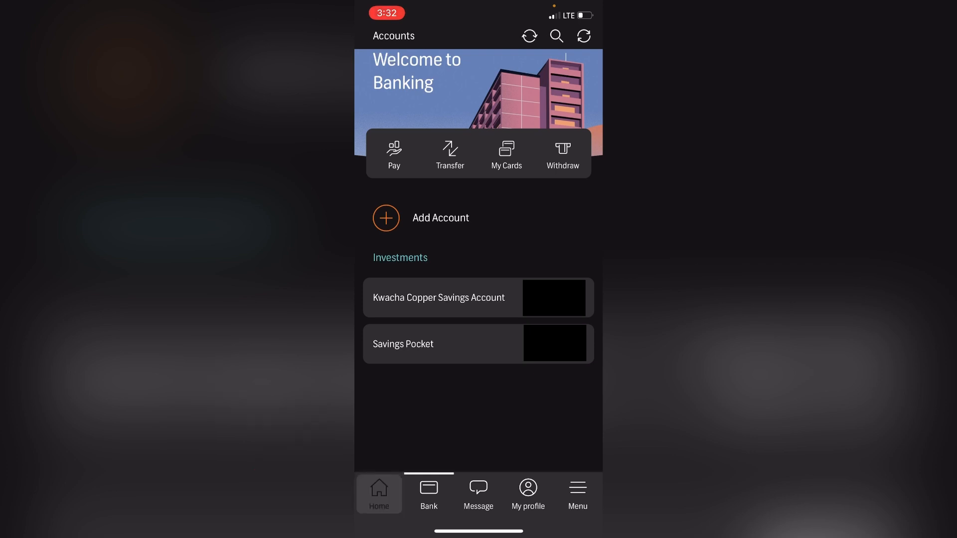
click(577, 493)
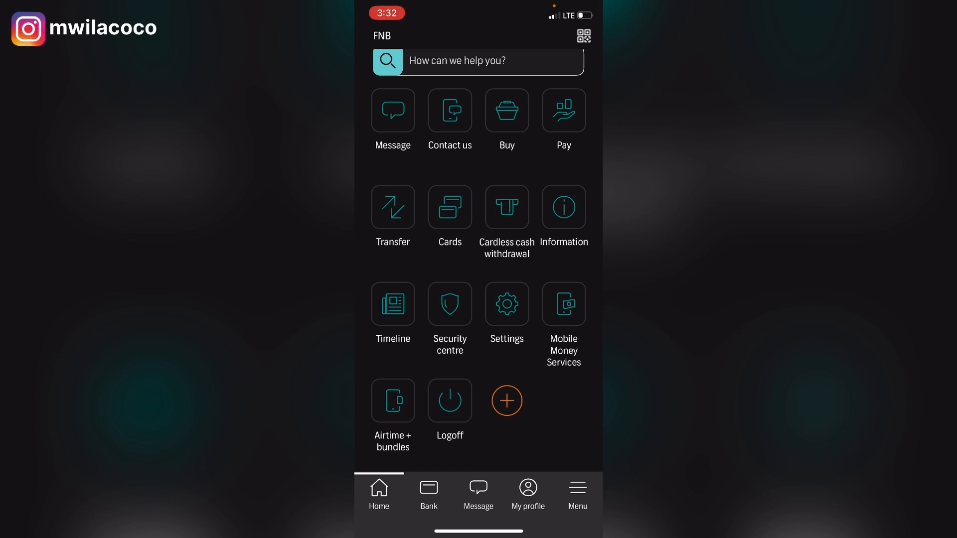
Show the Kwacha Copper Savings Account's transaction history from the Bank accounts list.
click(429, 494)
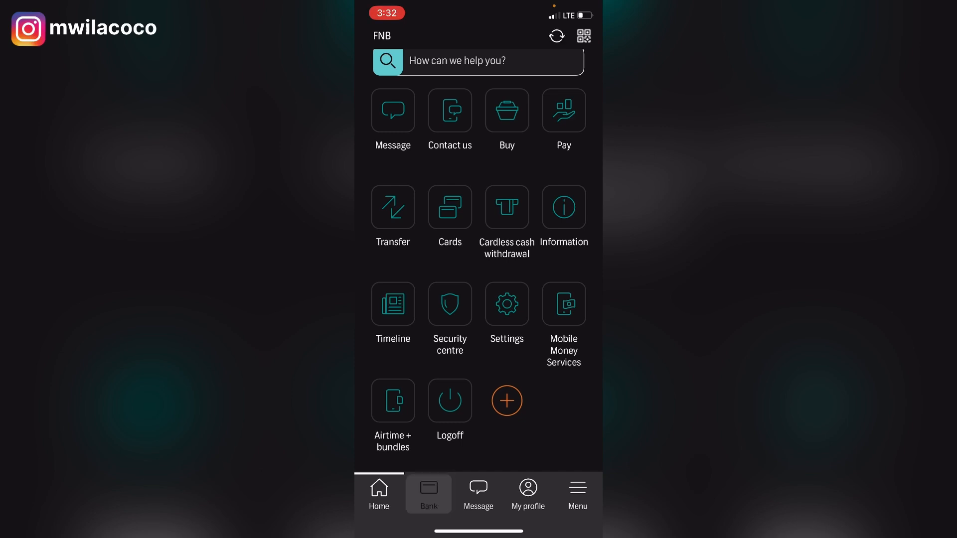
click(429, 494)
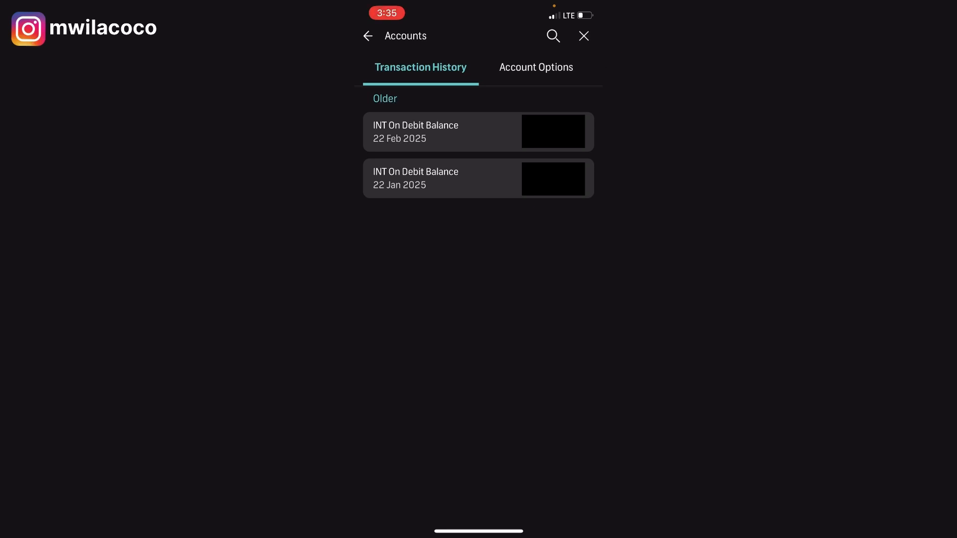
Go to the savings account's Statement History via Account Options.
click(535, 67)
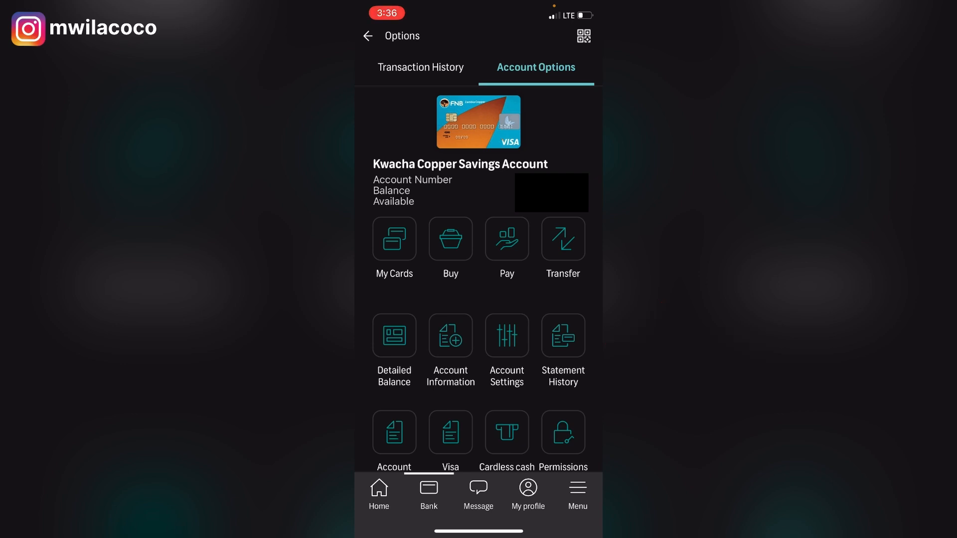
click(561, 351)
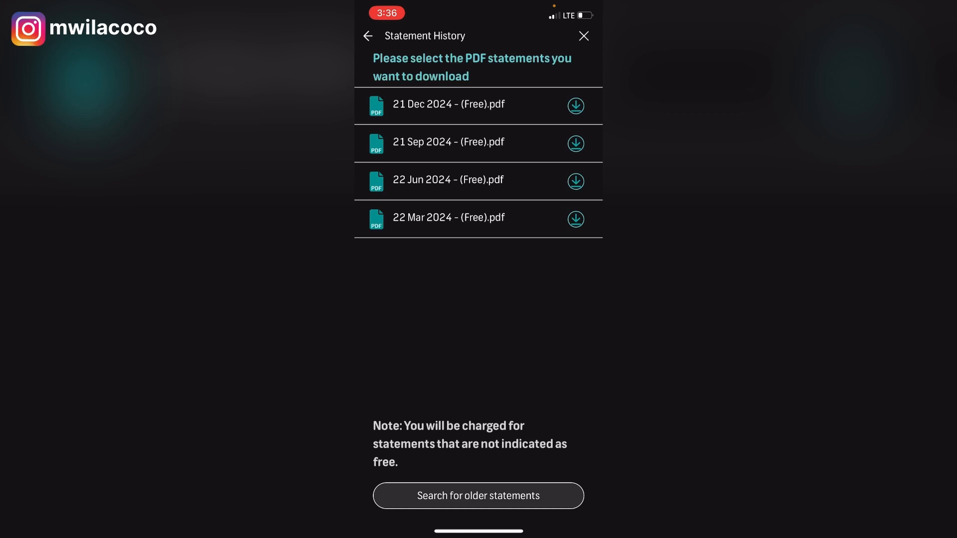
Download the free '21 Dec 2024 - (Free).pdf' statement and view it.
click(574, 106)
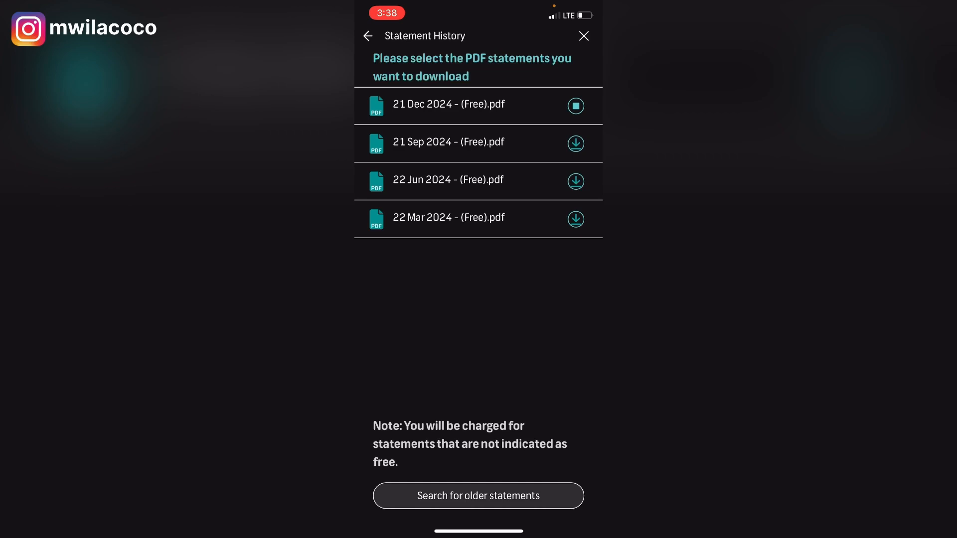
click(574, 106)
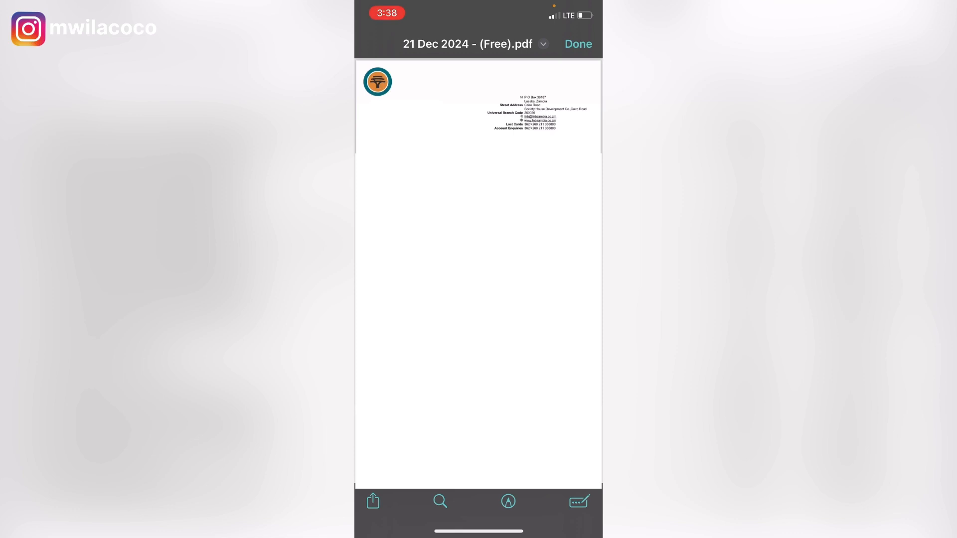
Close the PDF viewer and start a search for older statements.
click(577, 44)
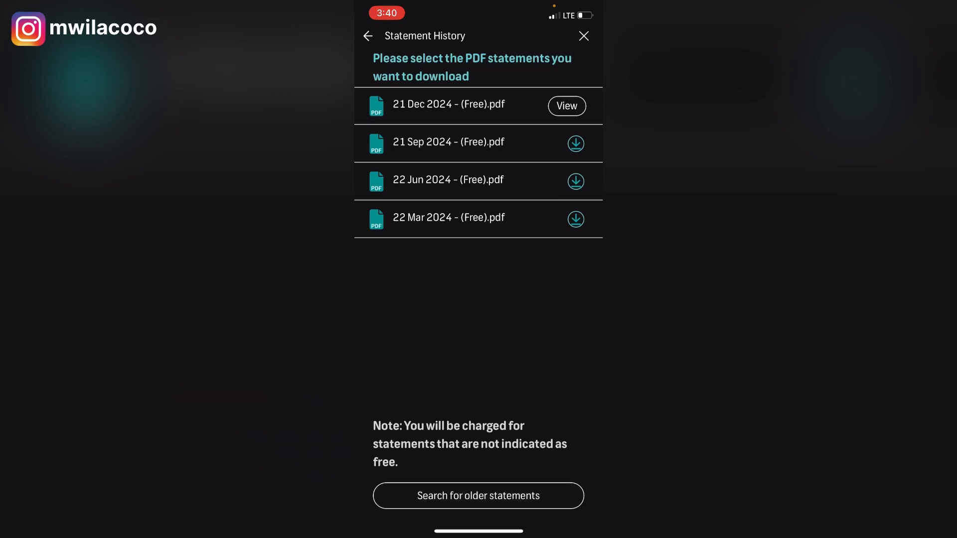
click(478, 496)
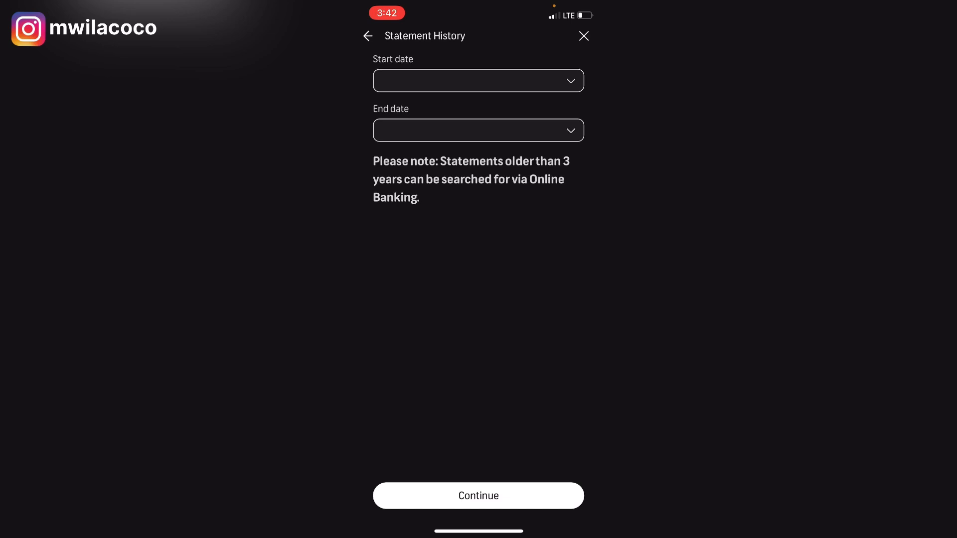
Set the search start date to 17 Jan 2025 and begin choosing the end date.
click(478, 80)
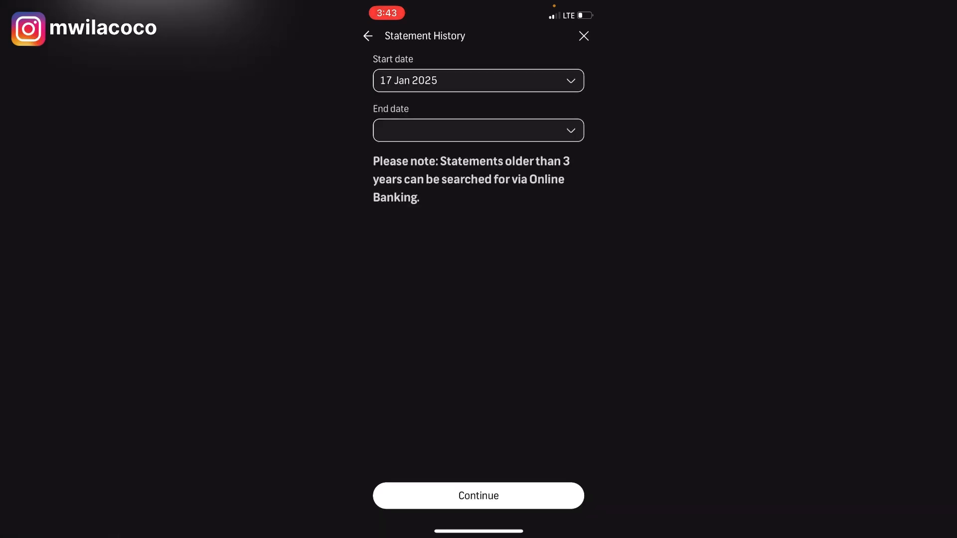
click(477, 129)
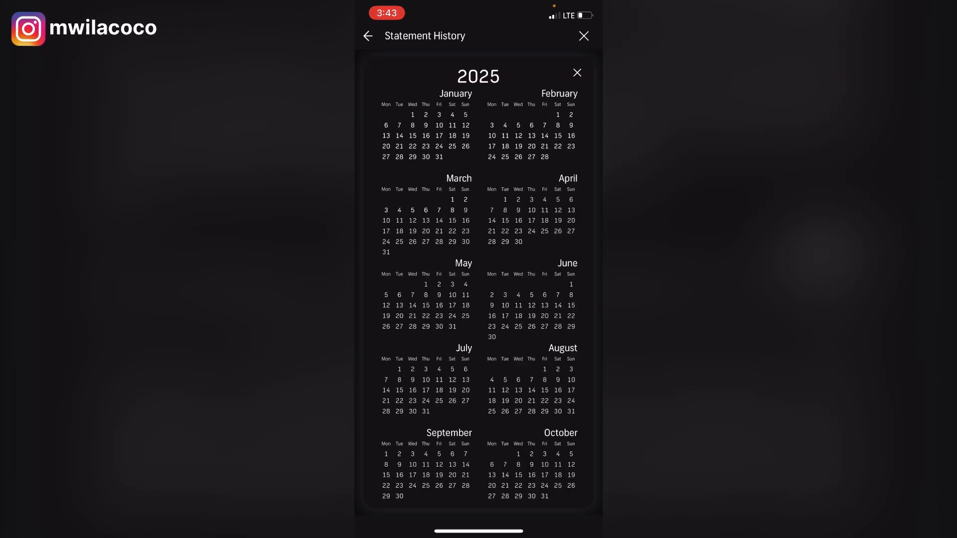